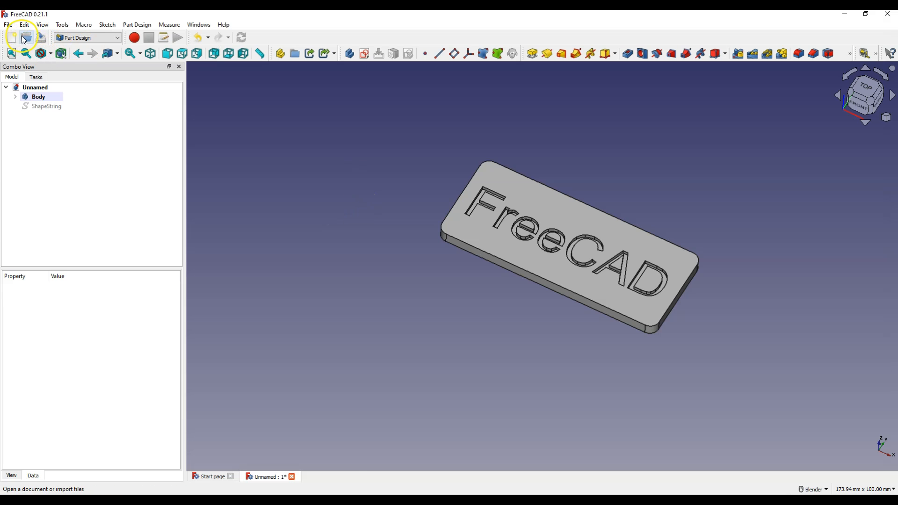
Create a new empty FreeCAD document next to the finished engraved-plate example.
left_click(17, 36)
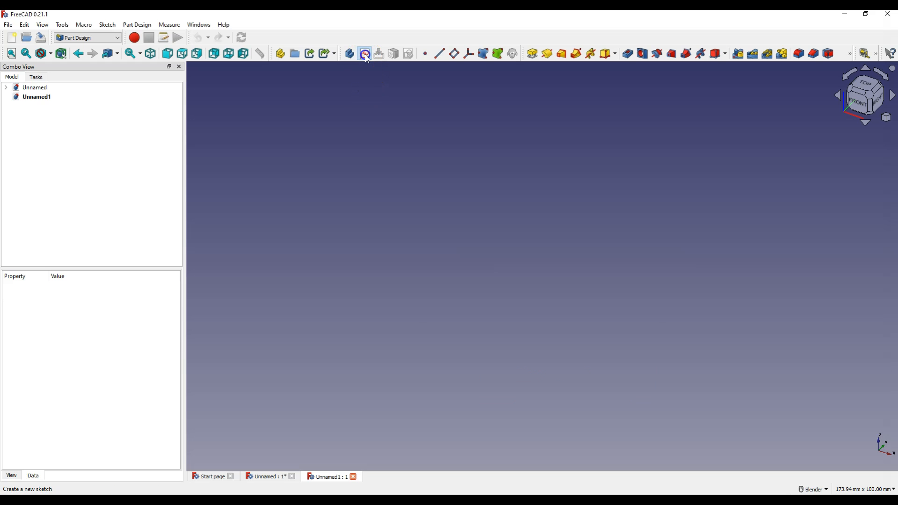
Sketch a rounded rectangle constrained to 60 mm length and 5 mm corner radius.
left_click(364, 54)
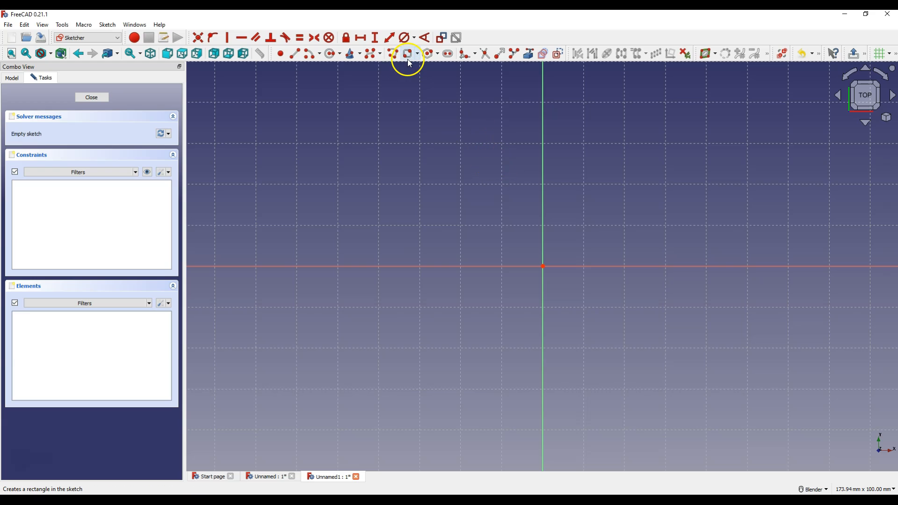
mouse_move(406, 53)
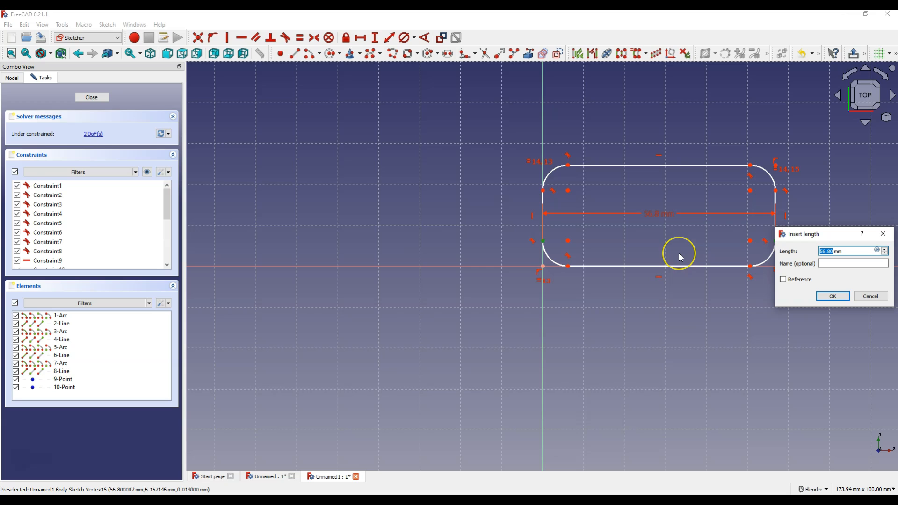
mouse_move(680, 257)
type("60")
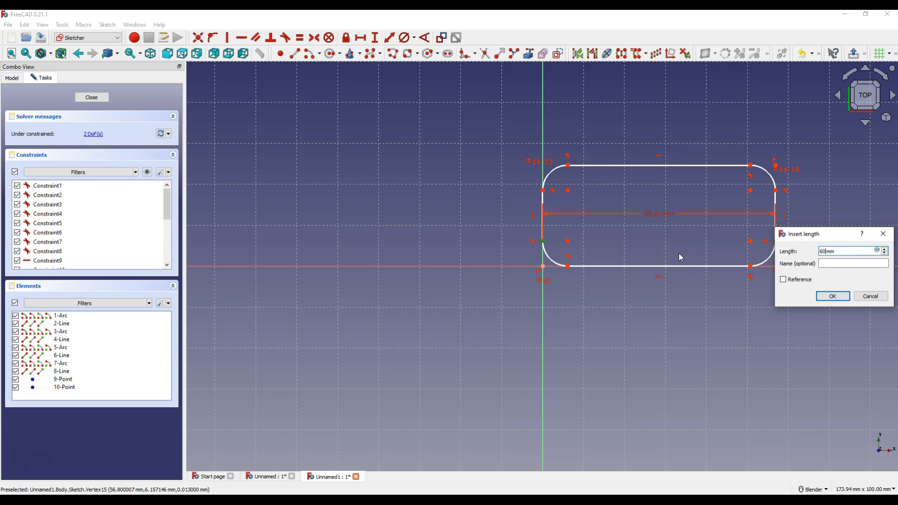
left_click(832, 296)
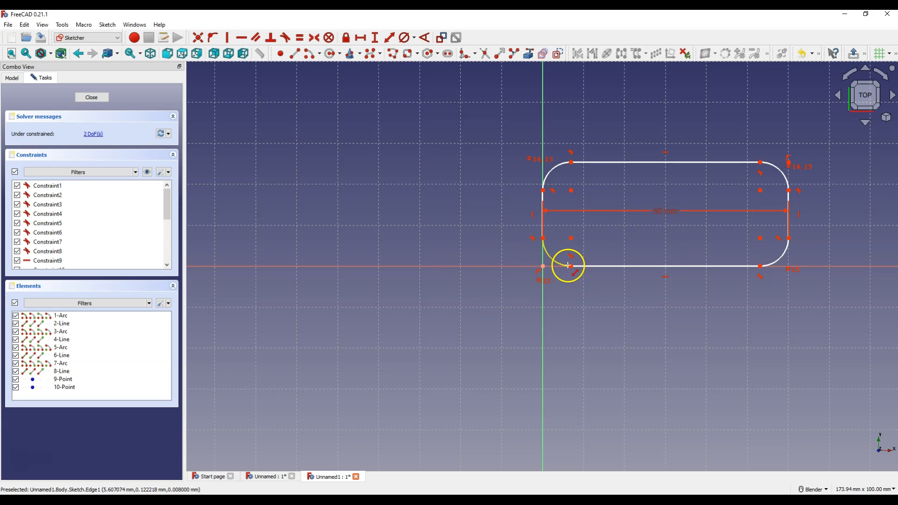
left_click(61, 315)
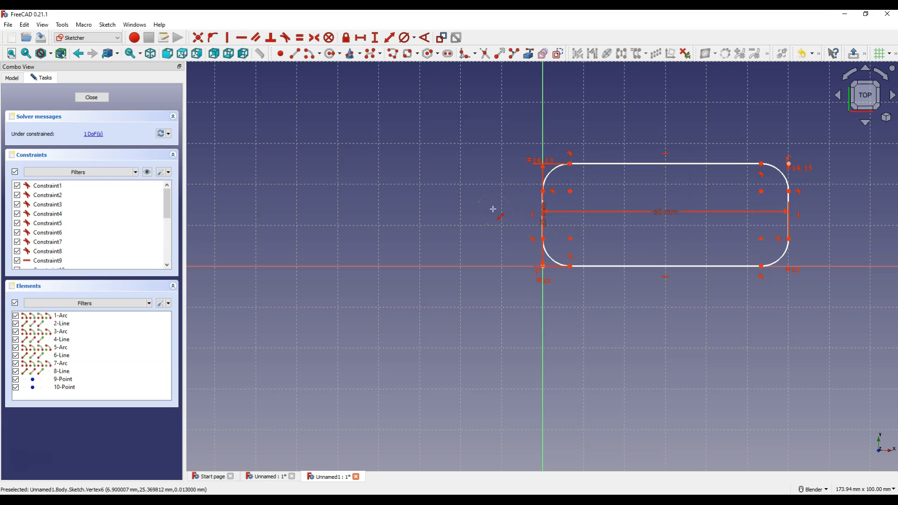
mouse_move(529, 172)
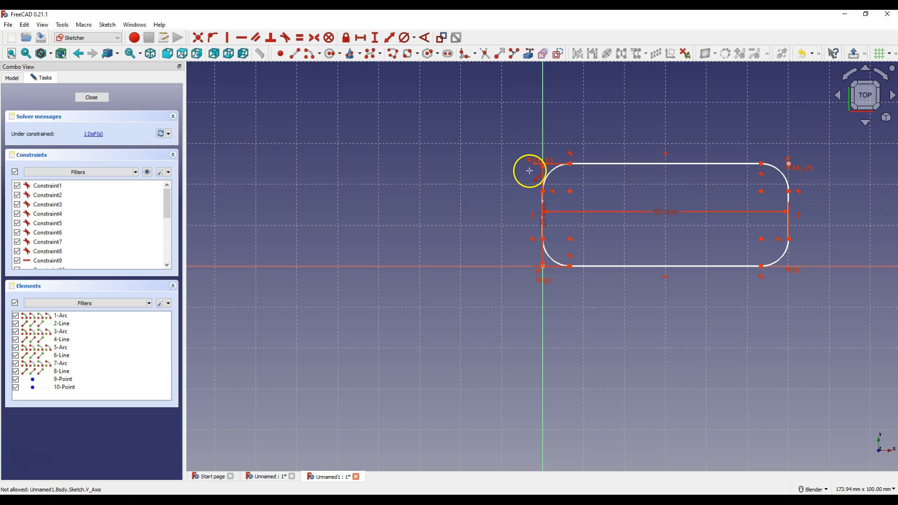
mouse_move(778, 179)
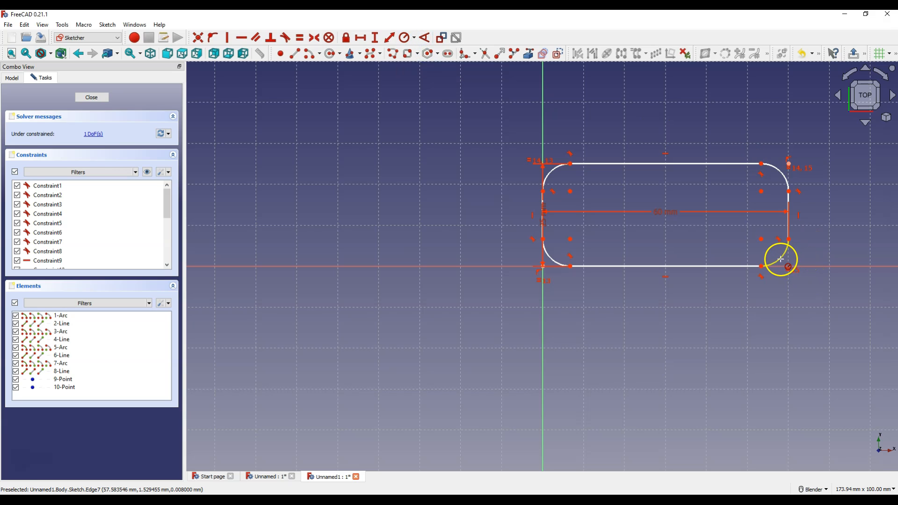
left_click(780, 258)
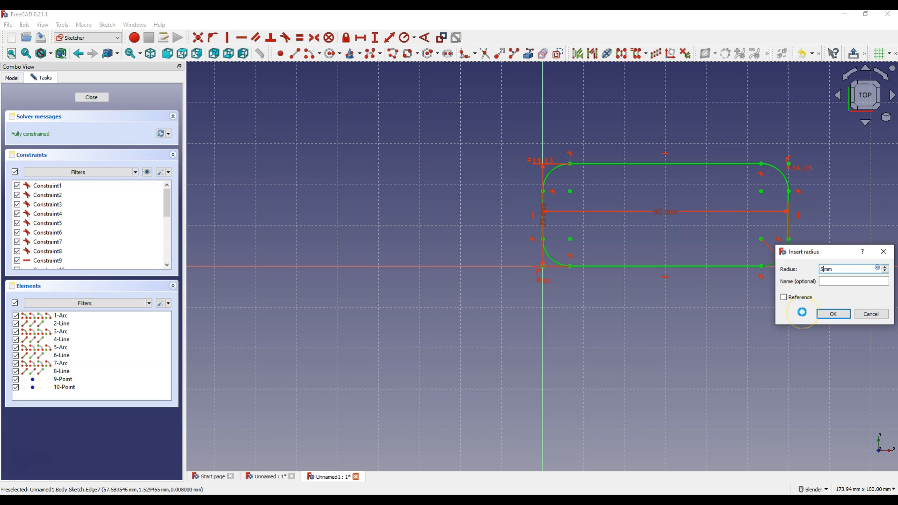
left_click(833, 313)
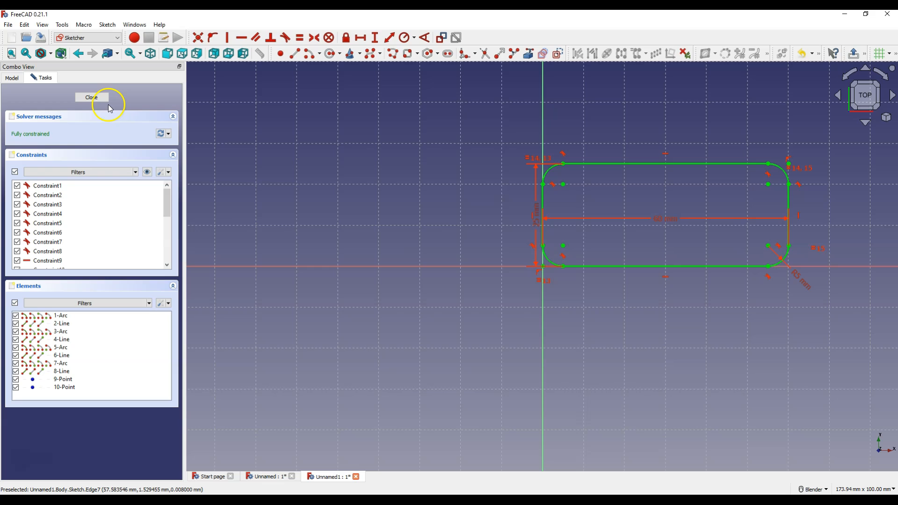
Close the sketch and pad it into a 3 mm thick plate.
left_click(91, 97)
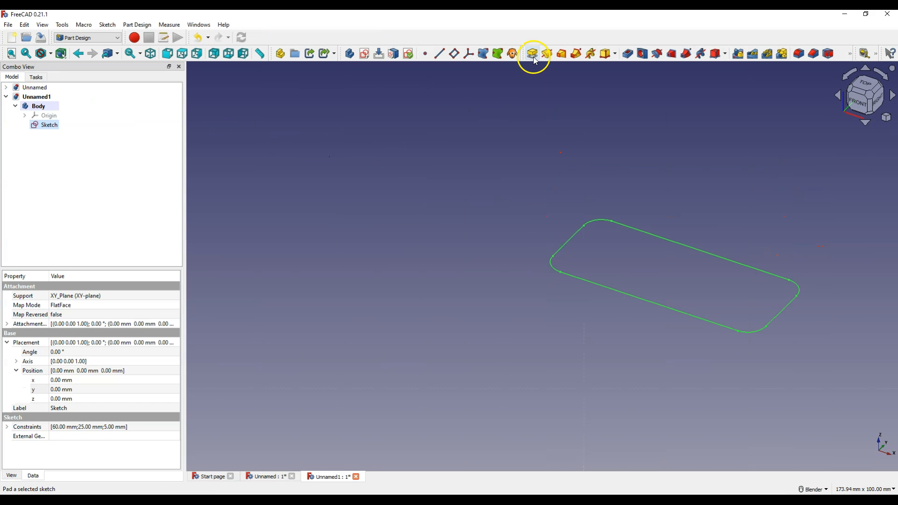
left_click(532, 53)
type("3")
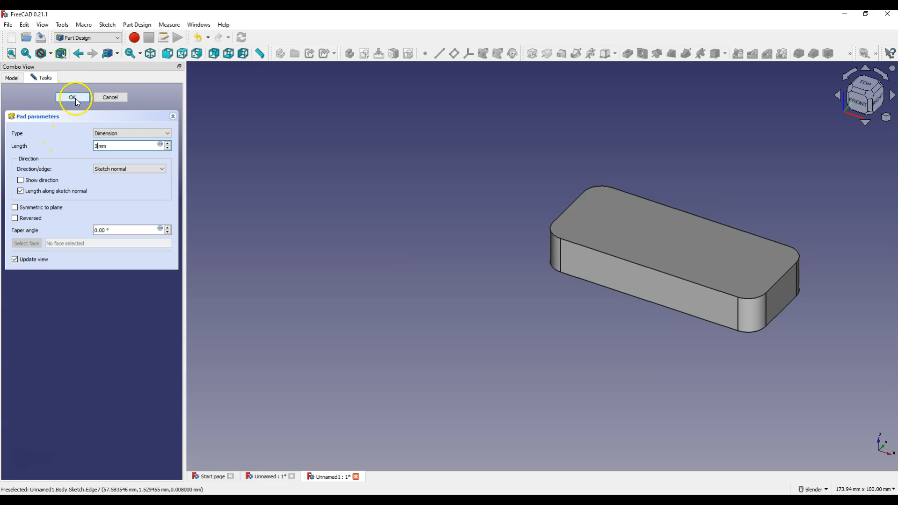
left_click(74, 97)
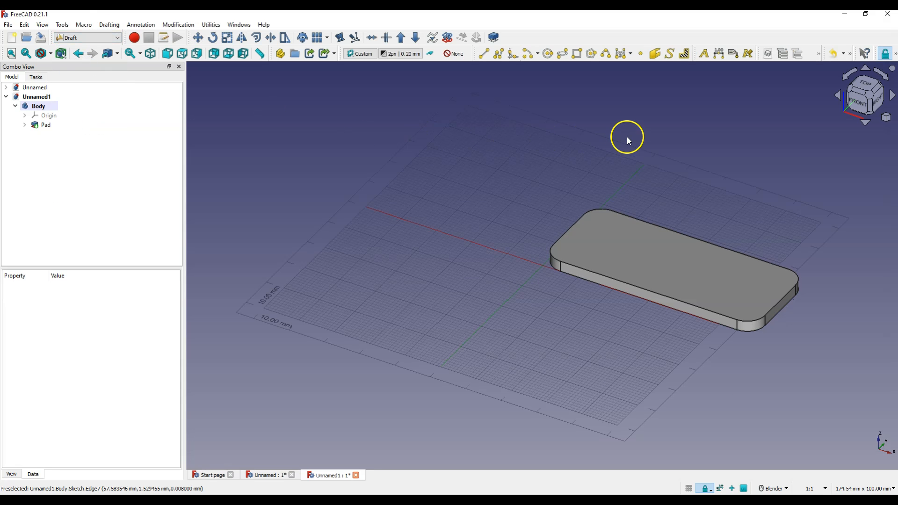
mouse_move(668, 52)
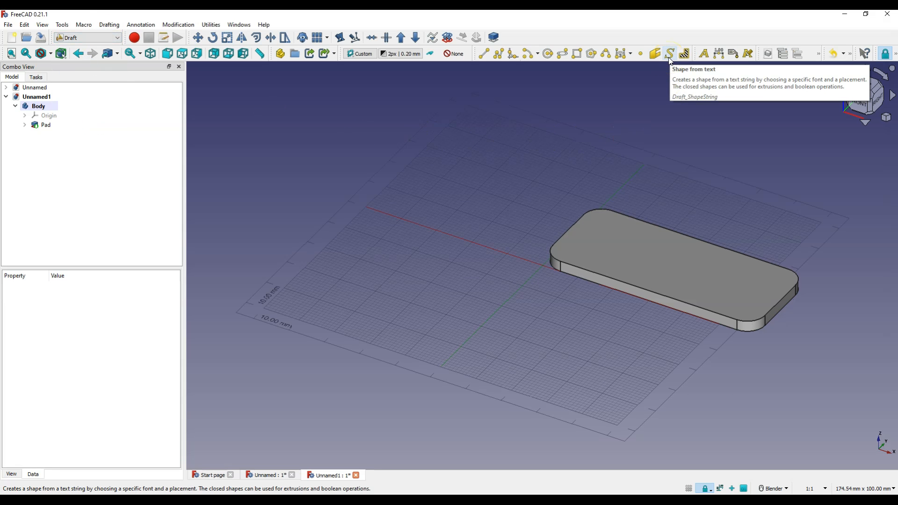
Create a ShapeString reading 'FreeCAD' in Arial, 10 mm high, on the plate.
left_click(671, 53)
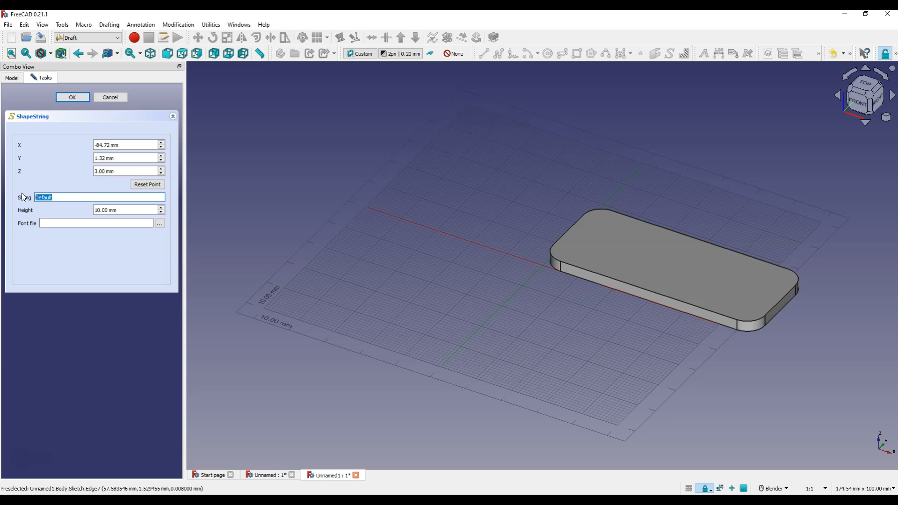
type("FreeCAD")
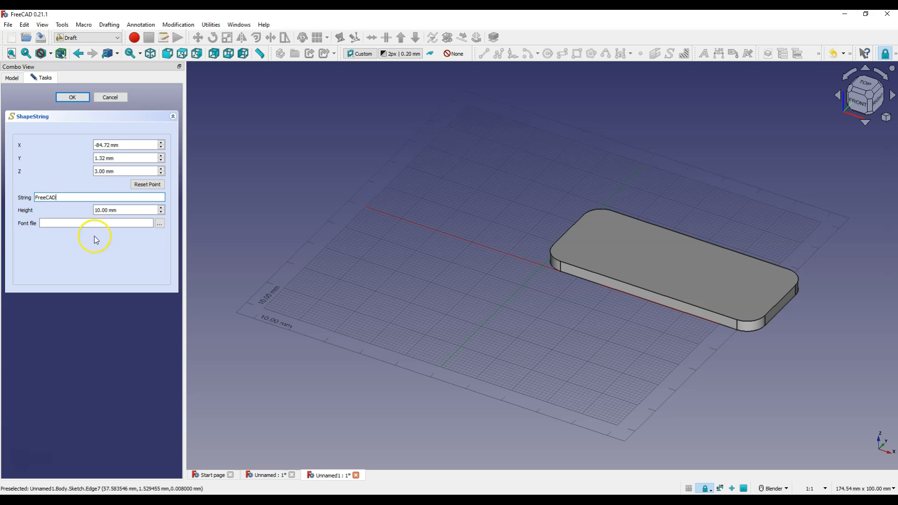
mouse_move(166, 242)
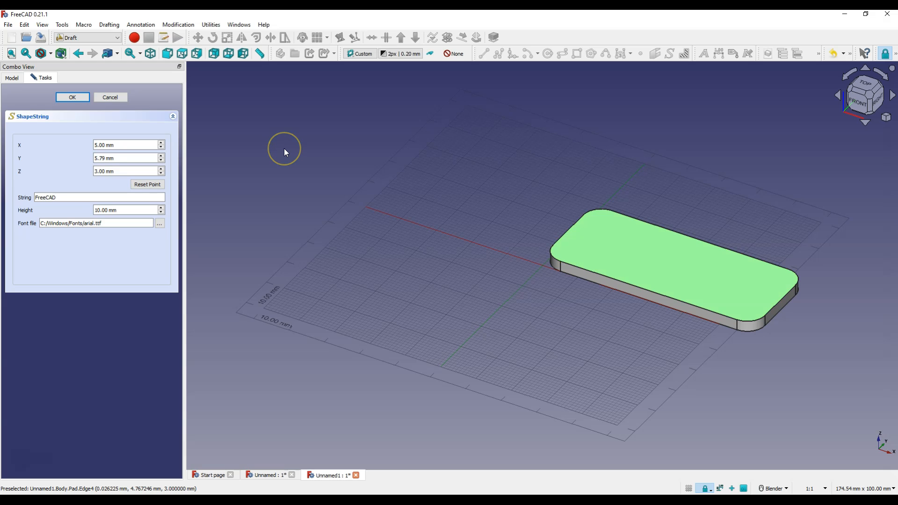
mouse_move(278, 154)
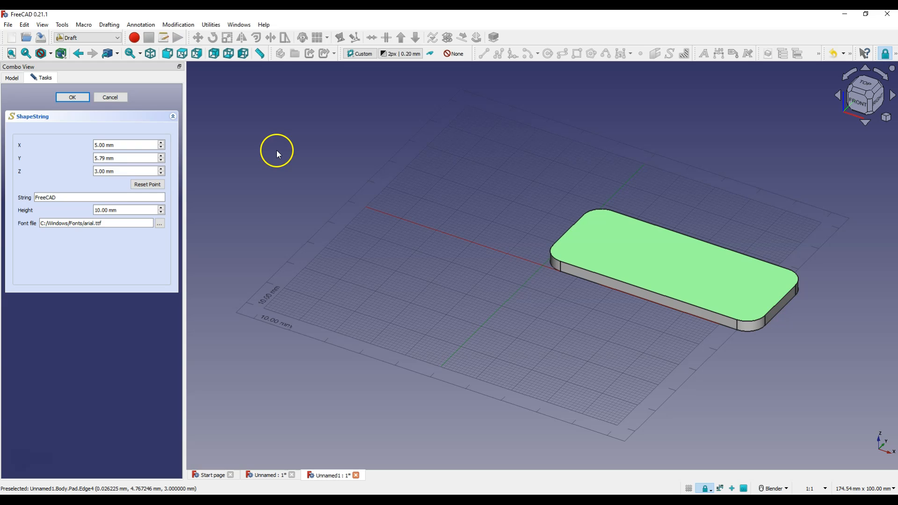
left_click(72, 97)
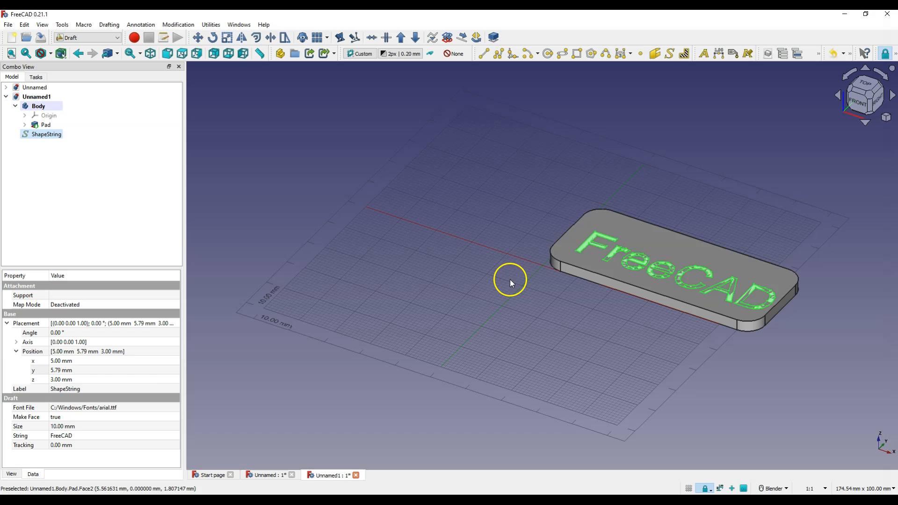
Reposition the ShapeString to 2 mm by 7.79 mm, centering it on the plate.
double_click(60, 360)
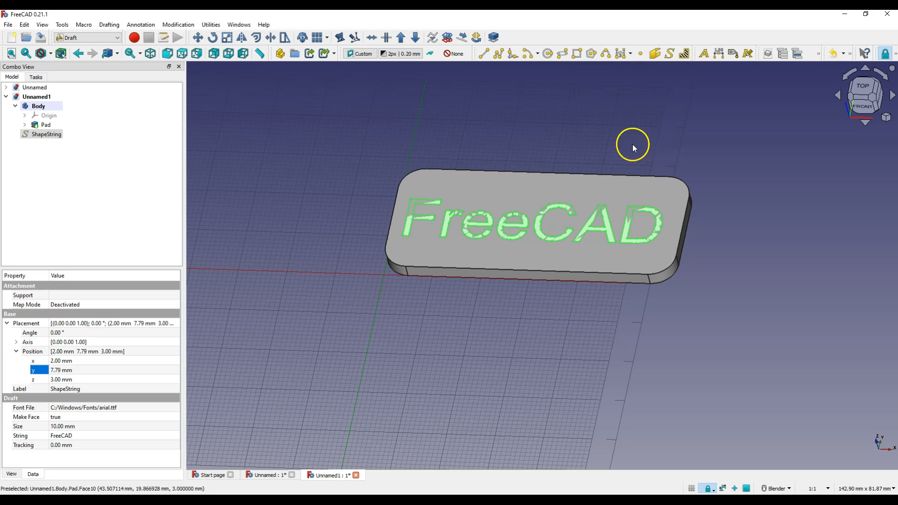
mouse_move(866, 75)
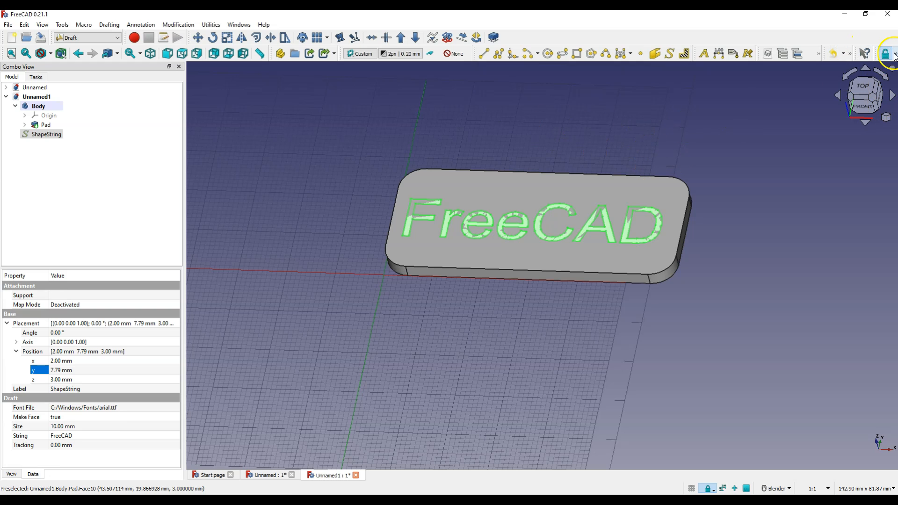
mouse_move(441, 152)
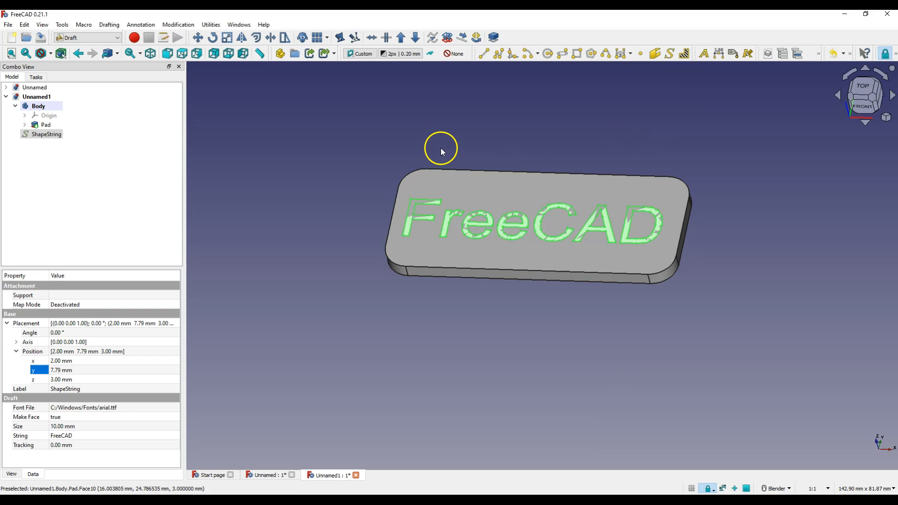
left_click(240, 178)
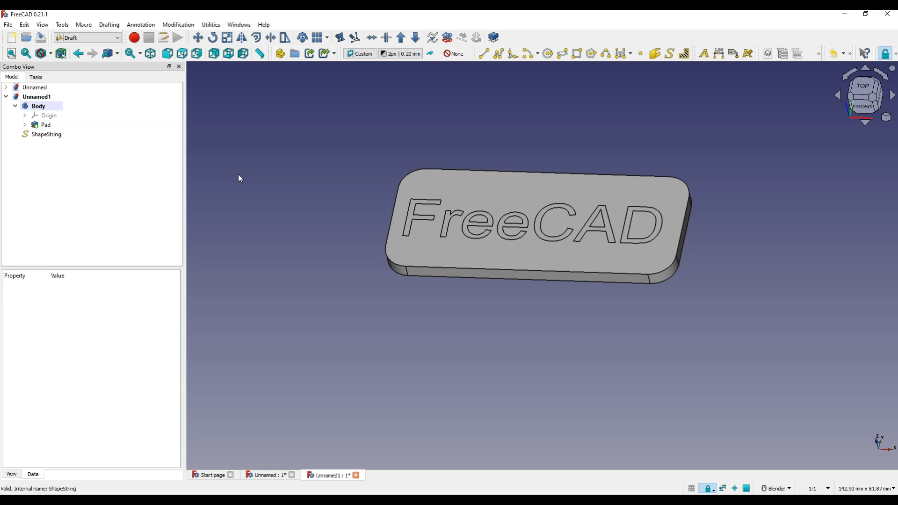
mouse_move(439, 220)
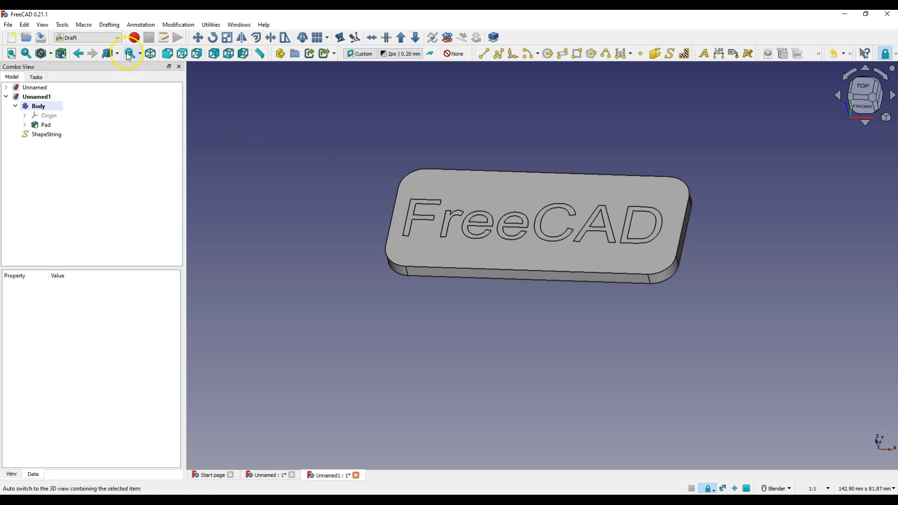
In Part Design, try pocketing the ShapeString and dismiss the not-in-active-body error.
left_click(129, 37)
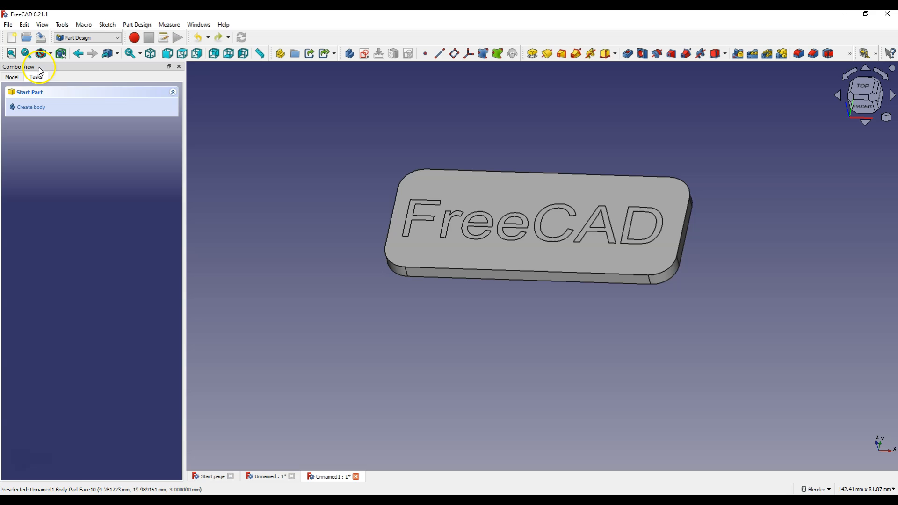
left_click(12, 77)
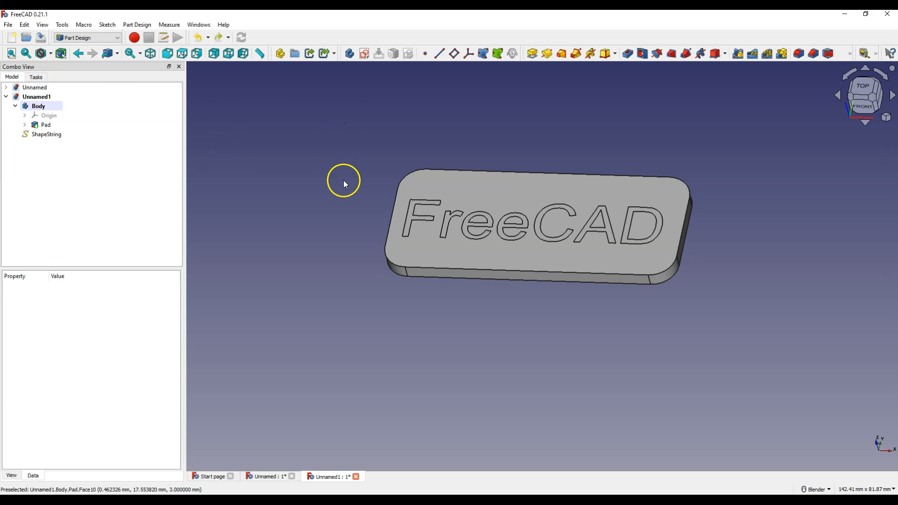
mouse_move(188, 190)
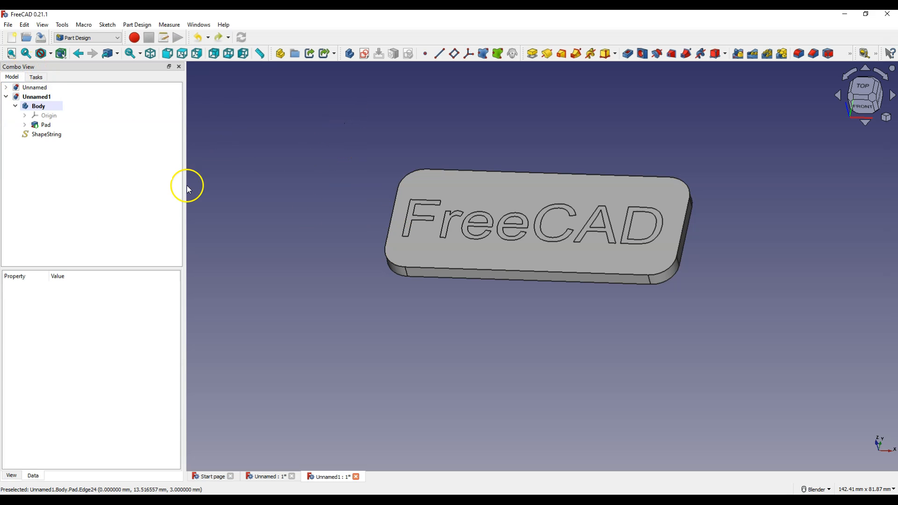
left_click(46, 135)
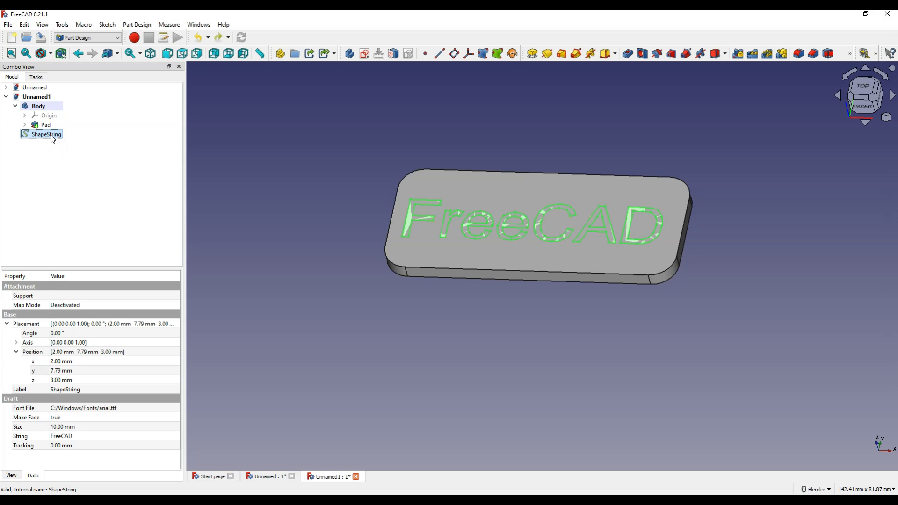
mouse_move(626, 64)
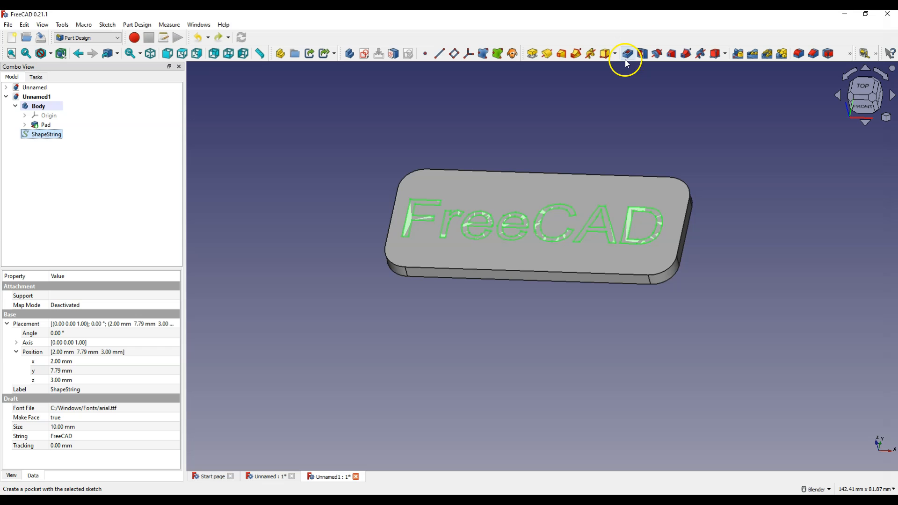
left_click(627, 52)
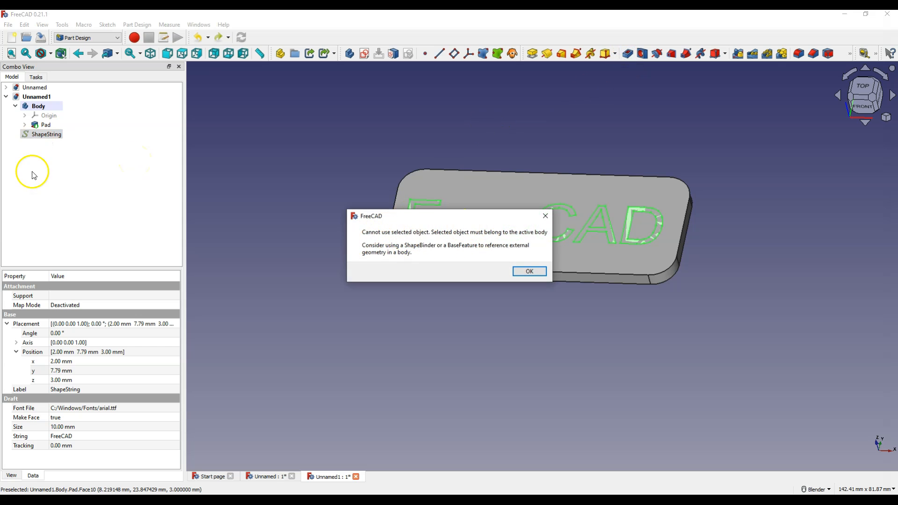
mouse_move(53, 135)
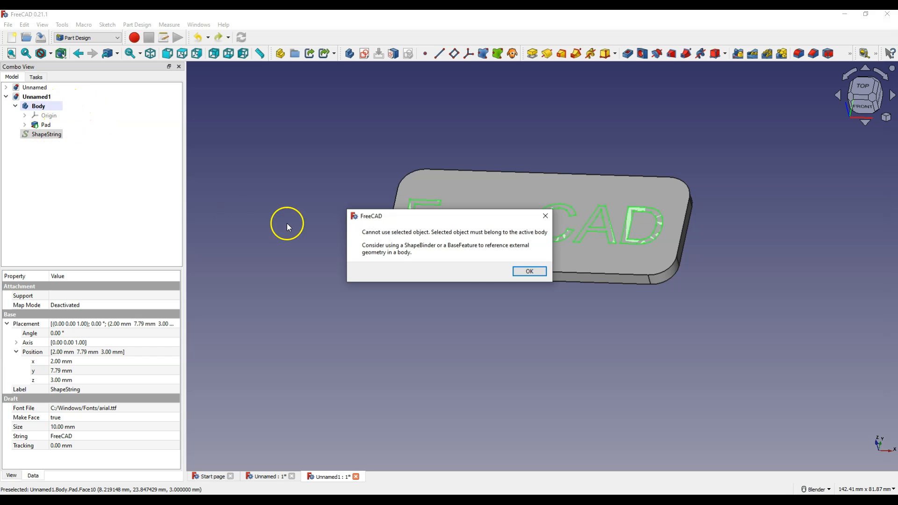
left_click(530, 271)
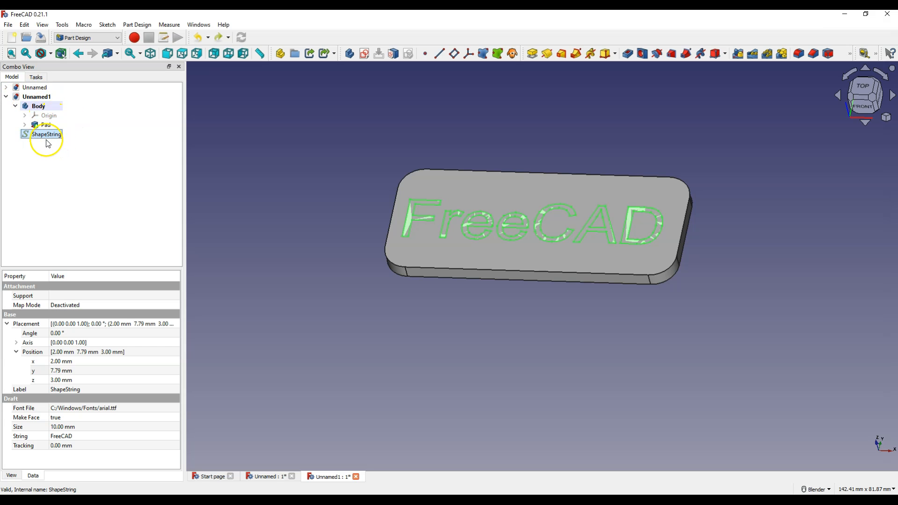
Drag the ShapeString into the Body beneath the Pad.
left_click(38, 106)
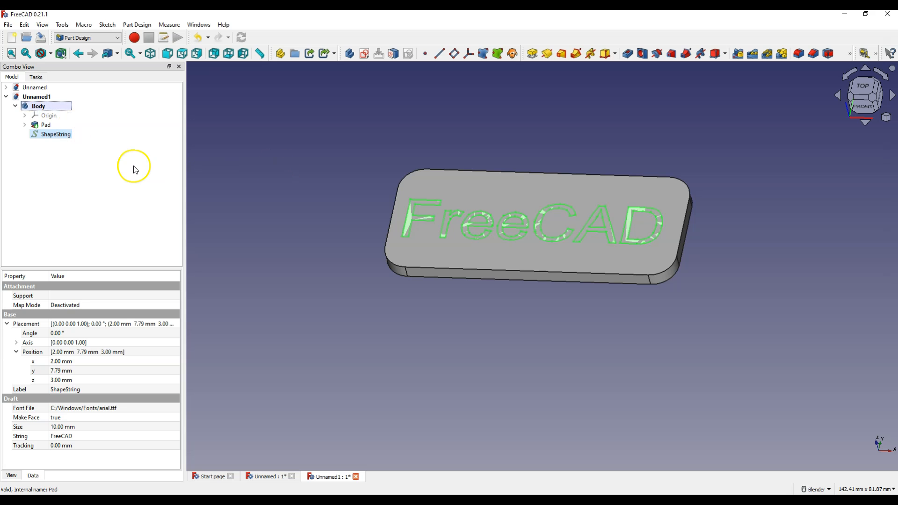
mouse_move(578, 114)
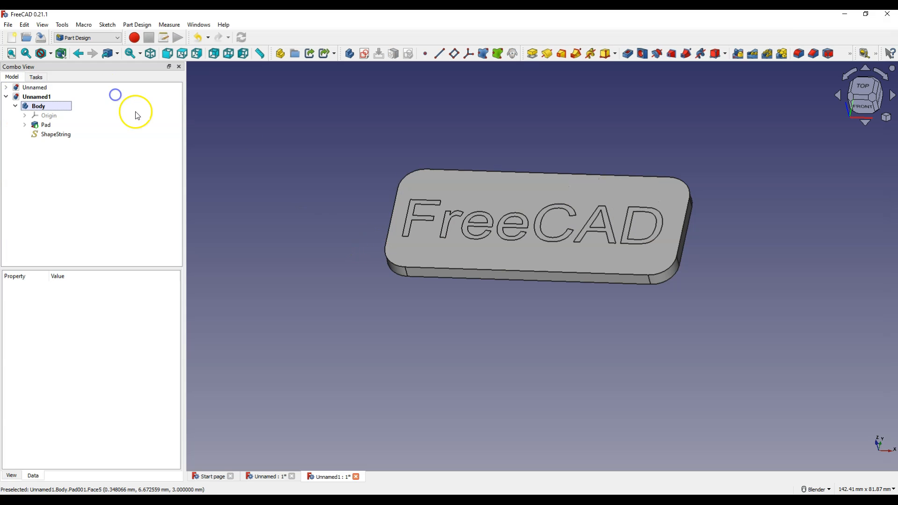
mouse_move(624, 54)
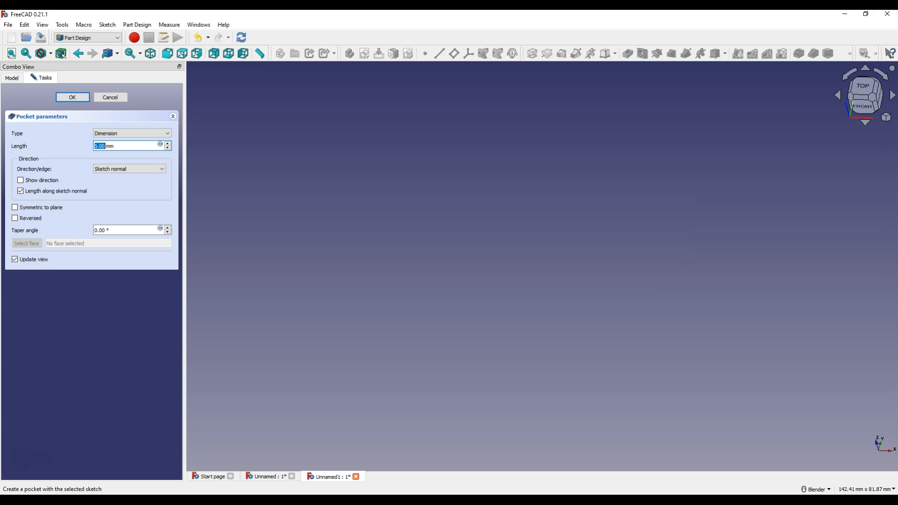
mouse_move(501, 276)
type("1")
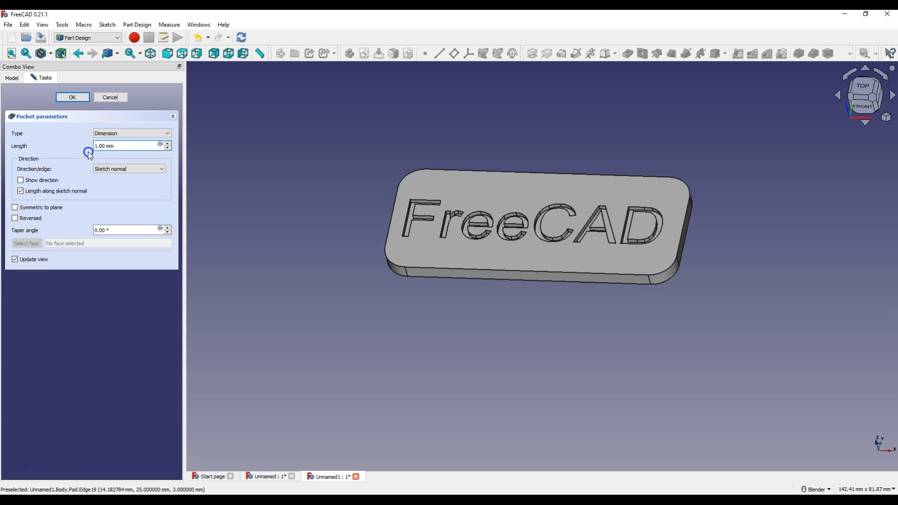
mouse_move(613, 219)
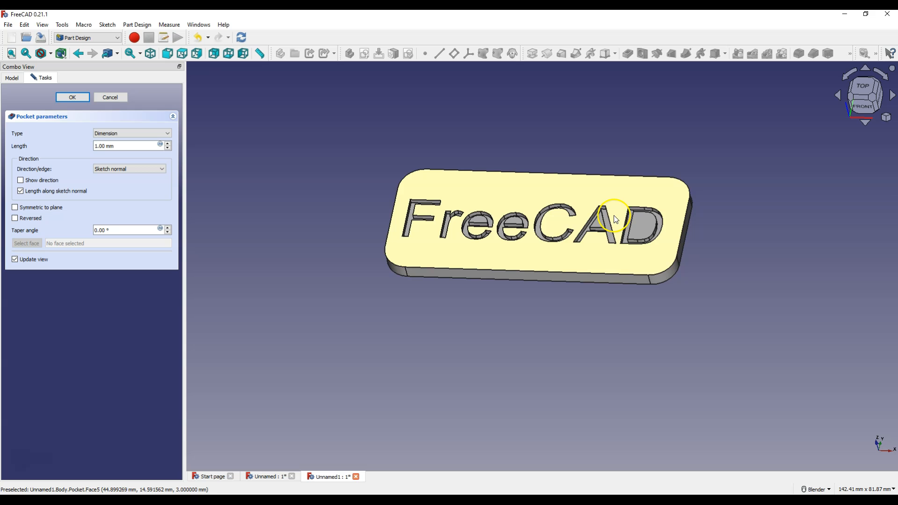
mouse_move(530, 216)
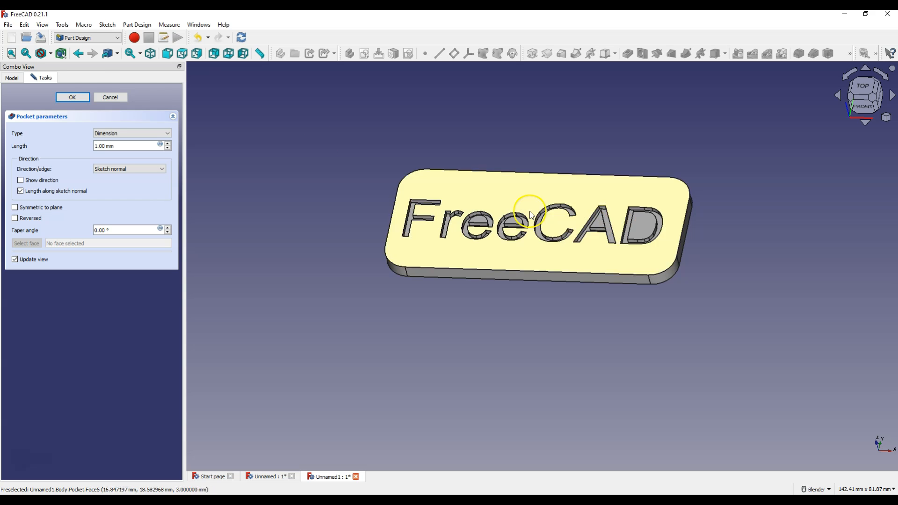
Pocket the ShapeString 1 mm deep to engrave 'FreeCAD' into the plate.
left_click(72, 97)
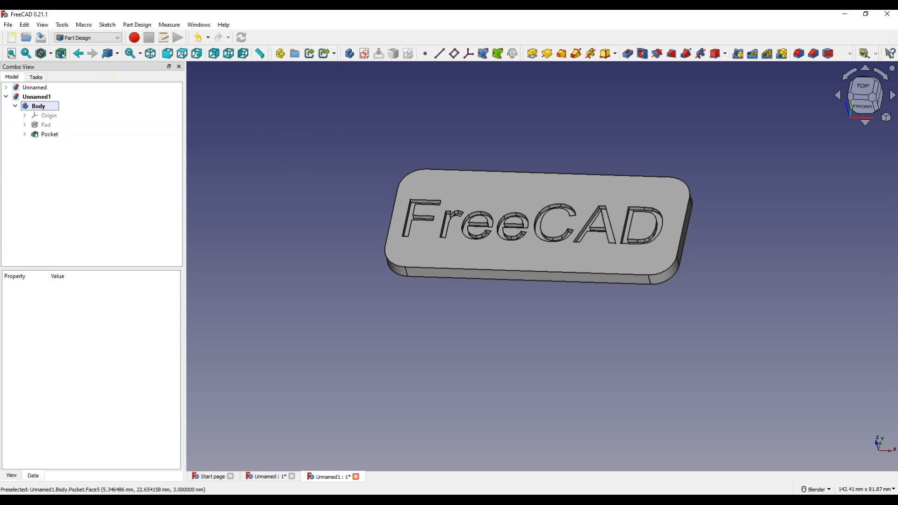
mouse_move(311, 146)
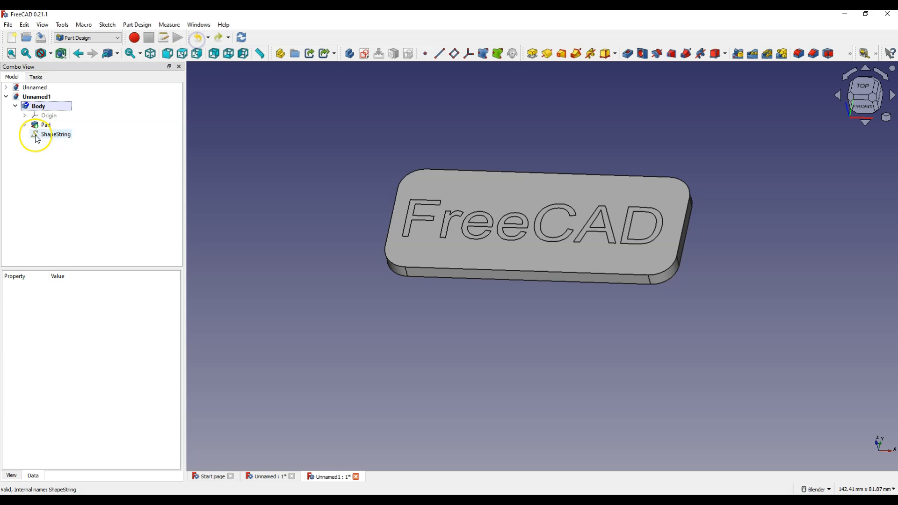
Undo the pocket and select the ShapeString in the Body.
left_click(51, 134)
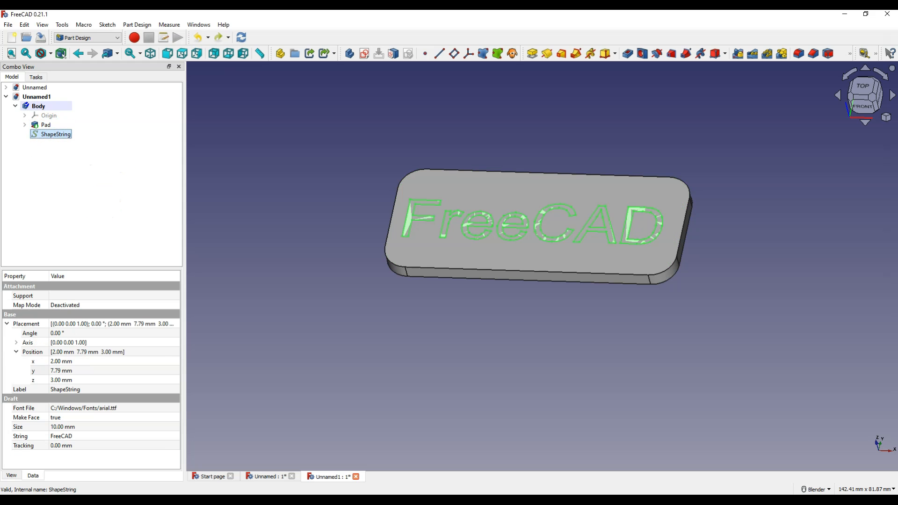
left_click(55, 134)
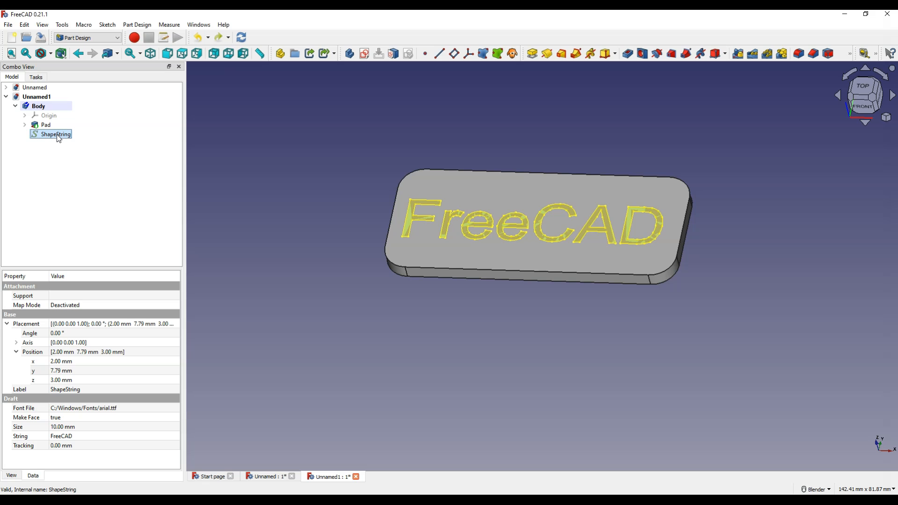
double_click(56, 134)
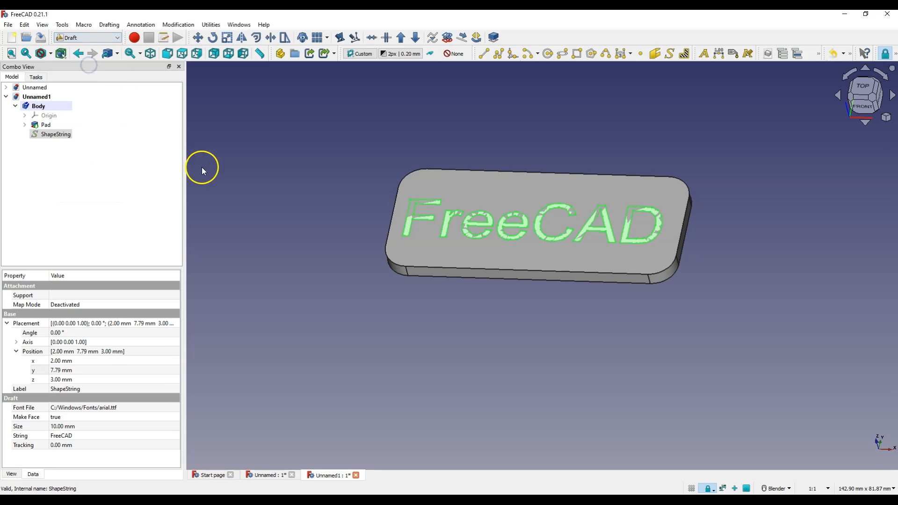
mouse_move(108, 172)
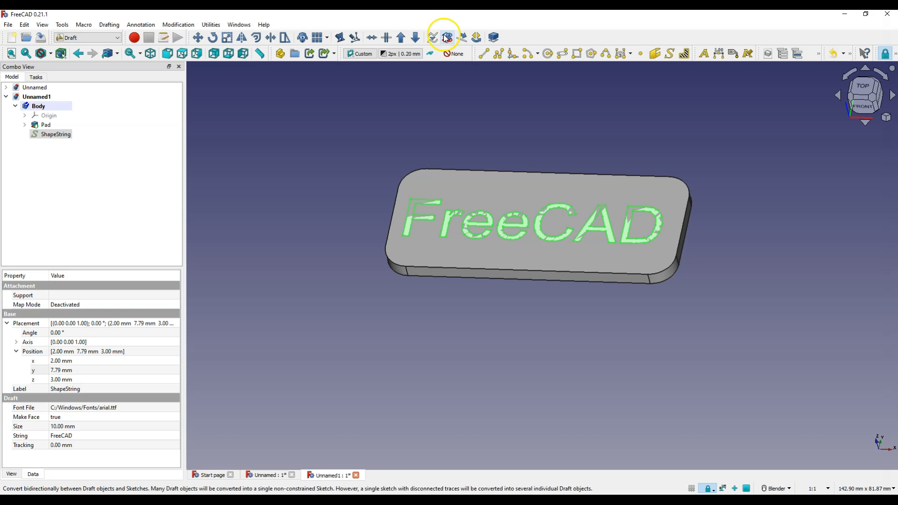
mouse_move(446, 37)
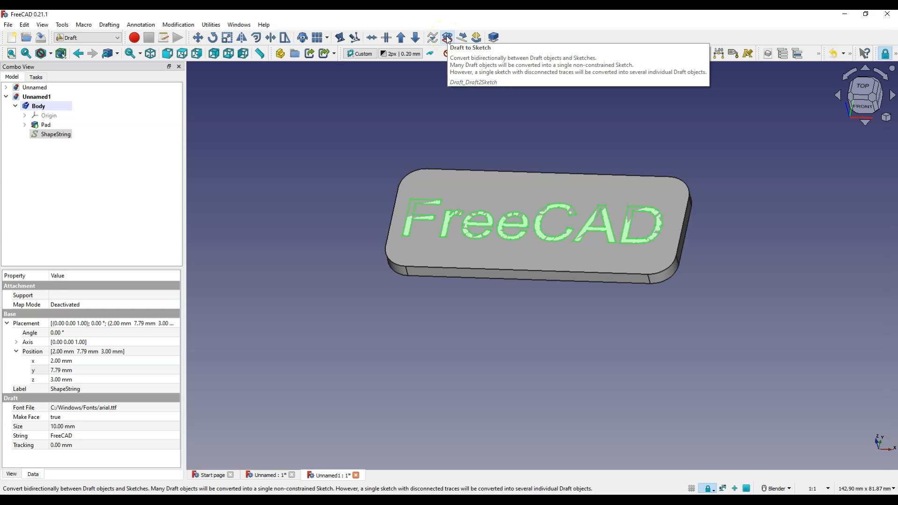
Convert the ShapeString to Sketch001 with Draft to Sketch, then hide the ShapeString.
left_click(446, 37)
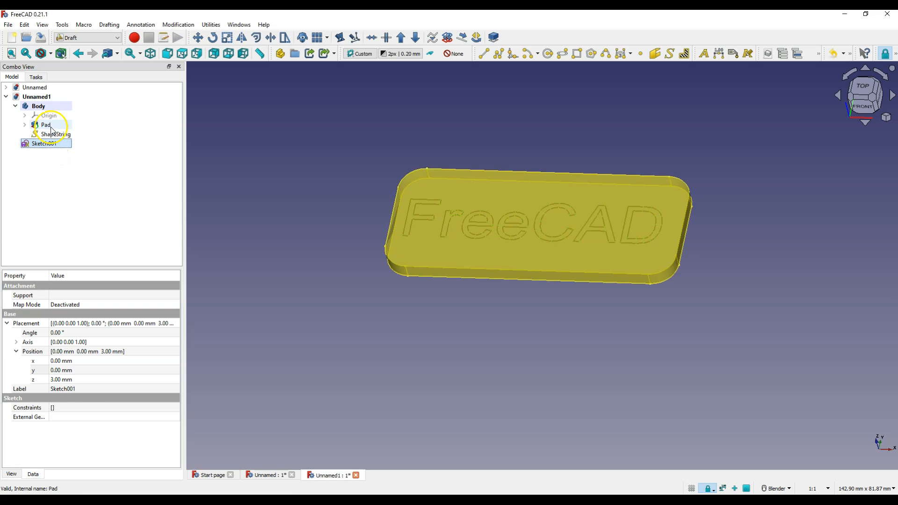
left_click(53, 134)
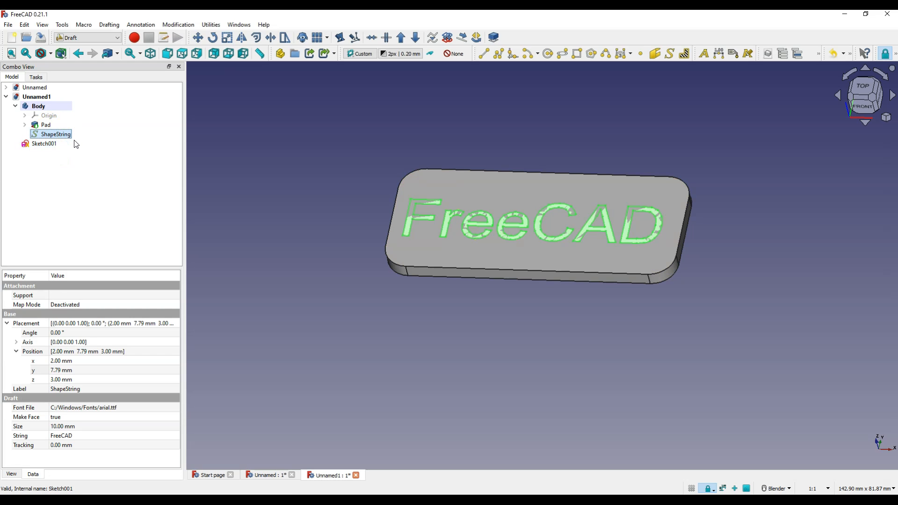
left_click(55, 134)
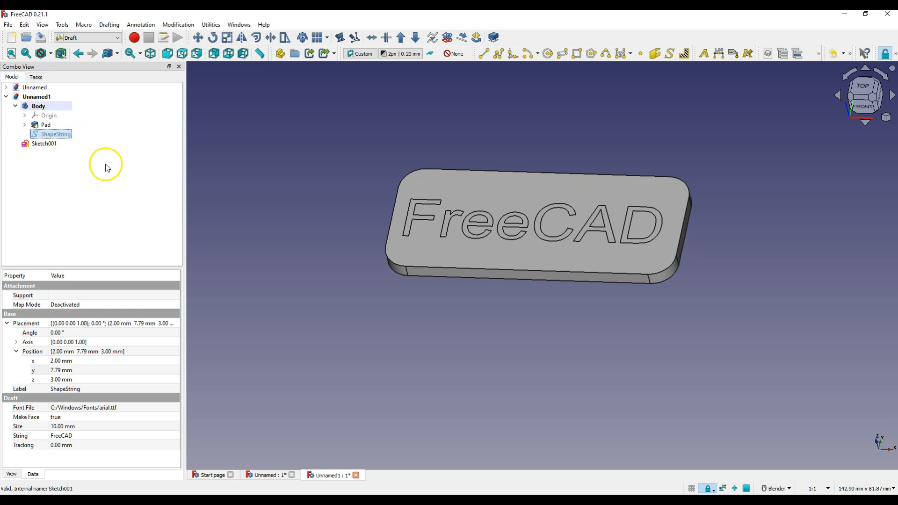
Switch to the Part Design workbench and select Sketch001 in the model tree.
left_click(102, 38)
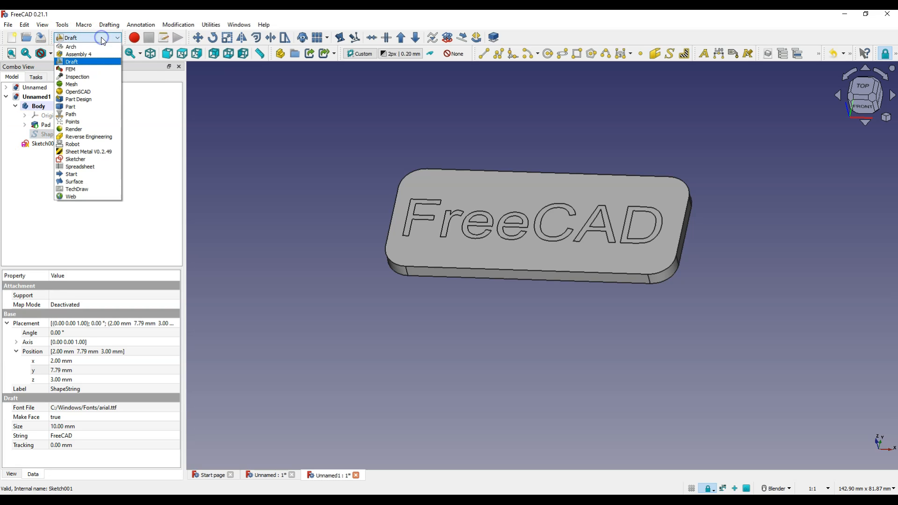
left_click(74, 99)
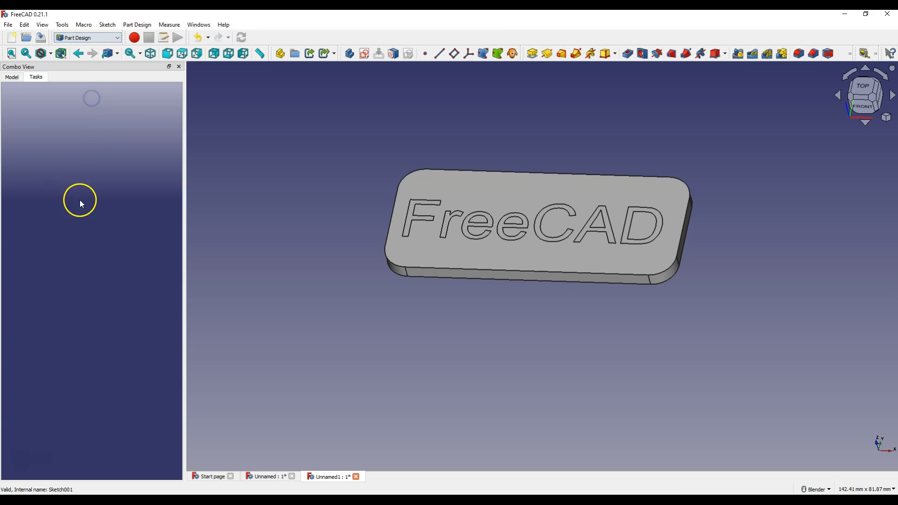
left_click(12, 77)
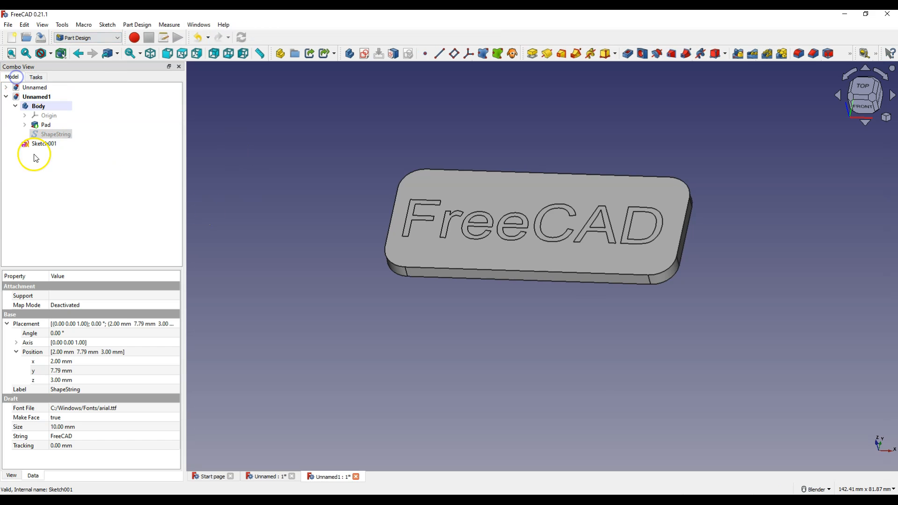
left_click(42, 143)
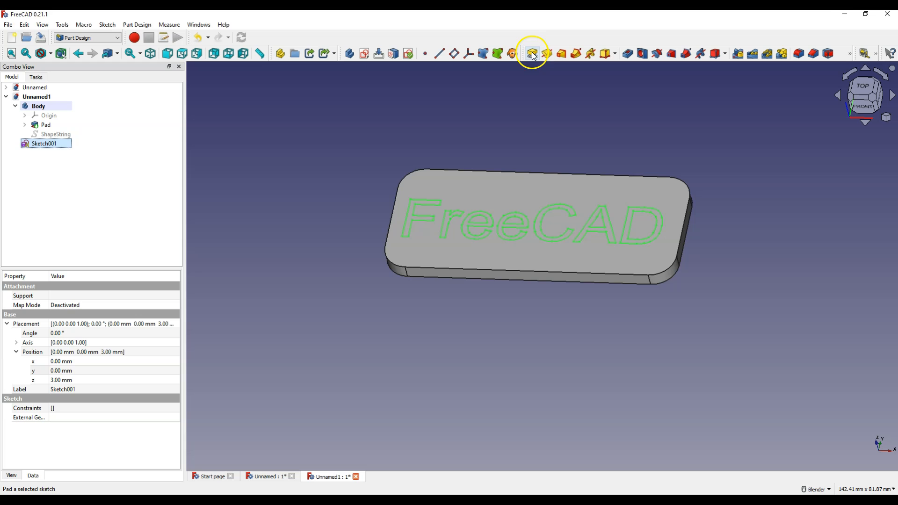
Try padding Sketch001 and dismiss the error about no active body.
left_click(532, 53)
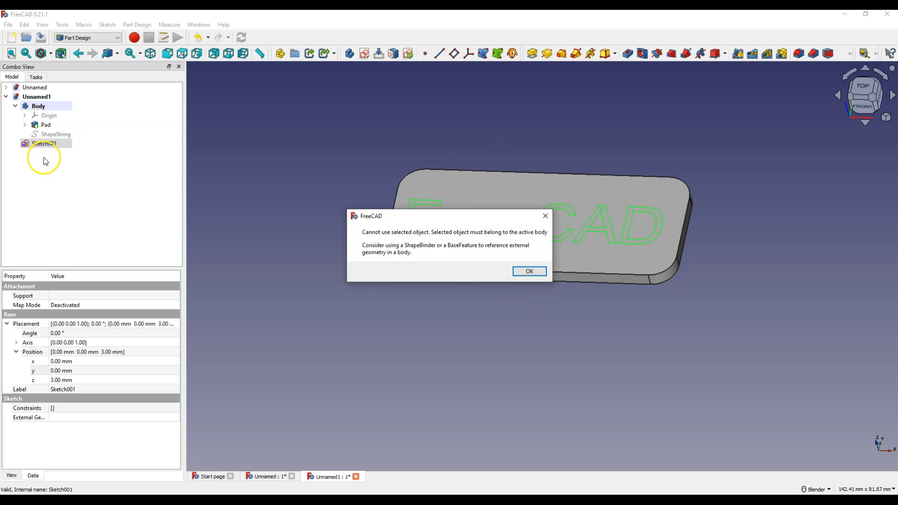
left_click(529, 272)
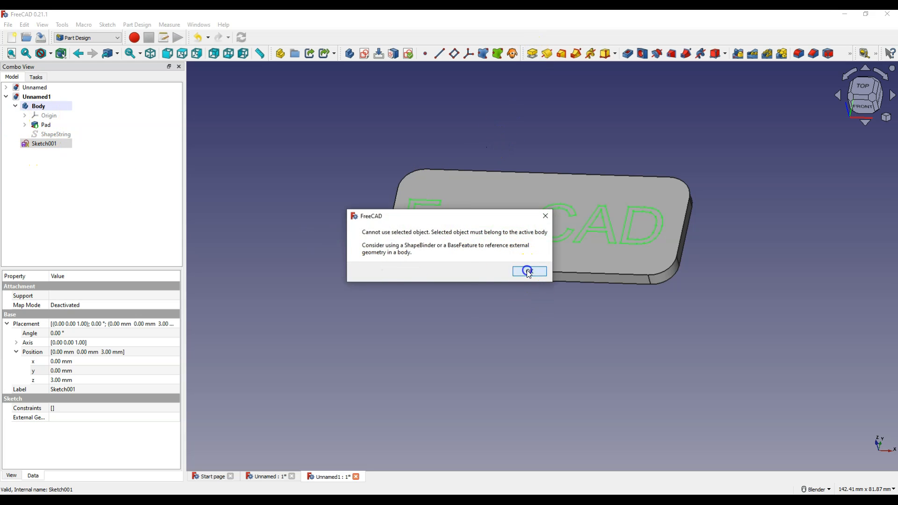
left_click(529, 271)
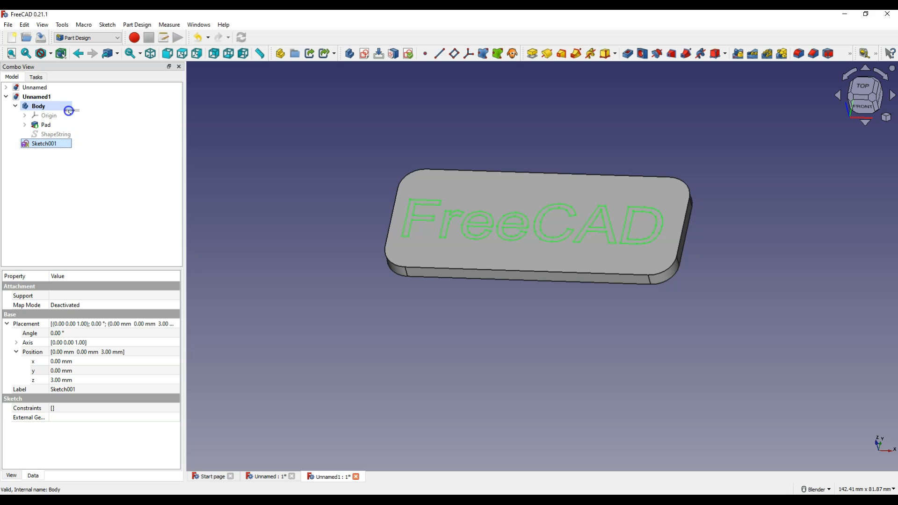
Move Sketch001 into Body, cancel the Pad dialog, and reselect Sketch001.
left_click(39, 105)
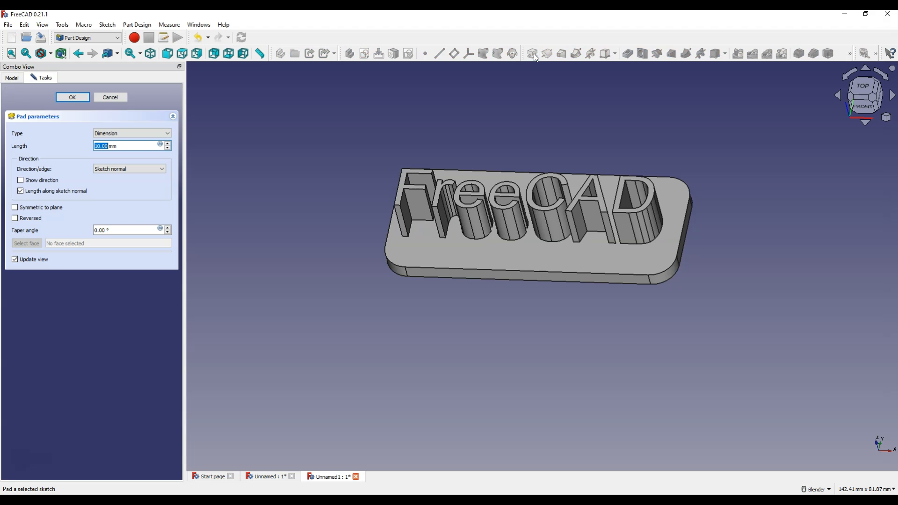
left_click(72, 98)
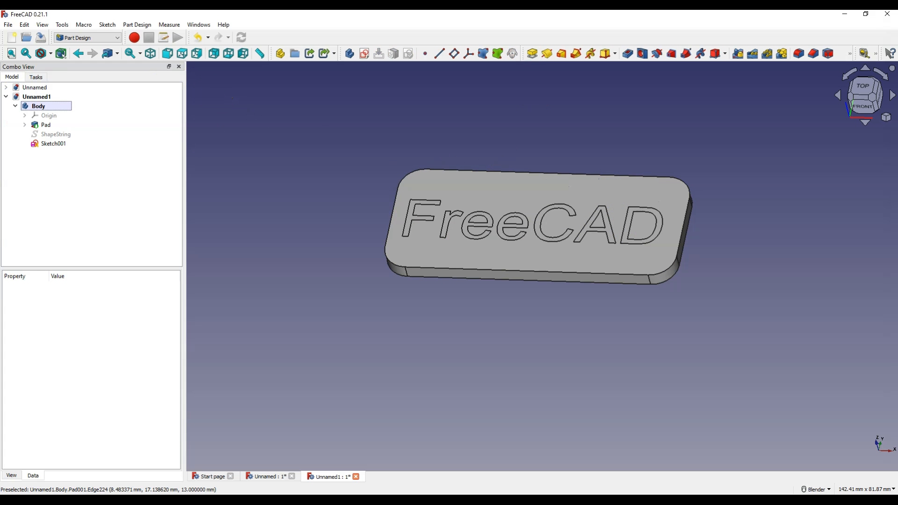
left_click(52, 144)
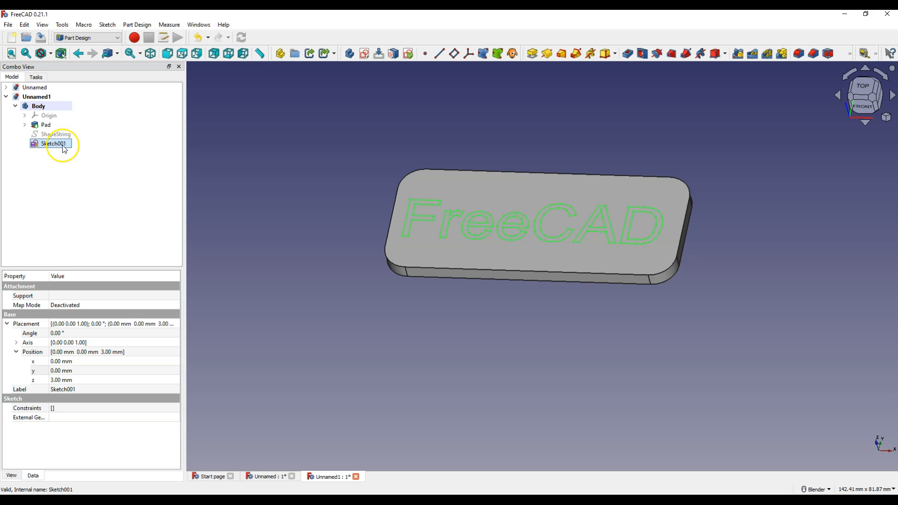
left_click(49, 144)
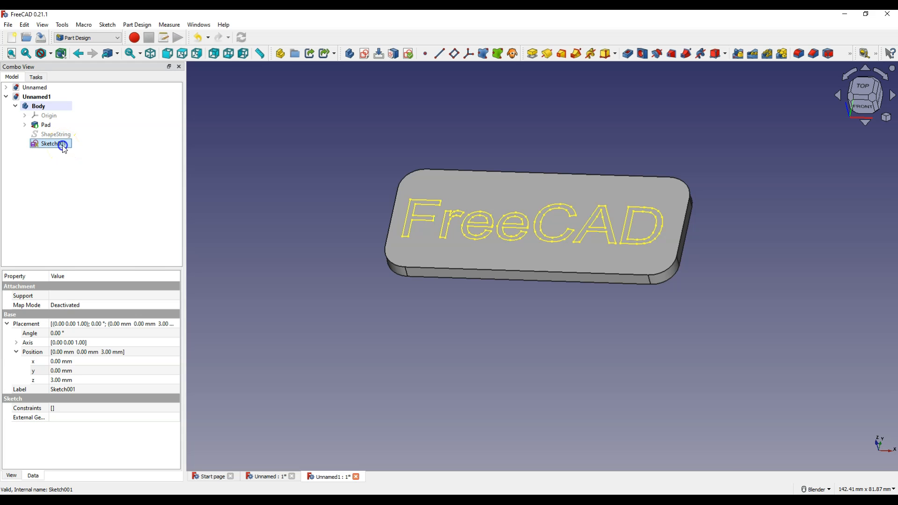
Double-click Sketch001 to edit it and view the FreeCAD letter outlines.
double_click(51, 144)
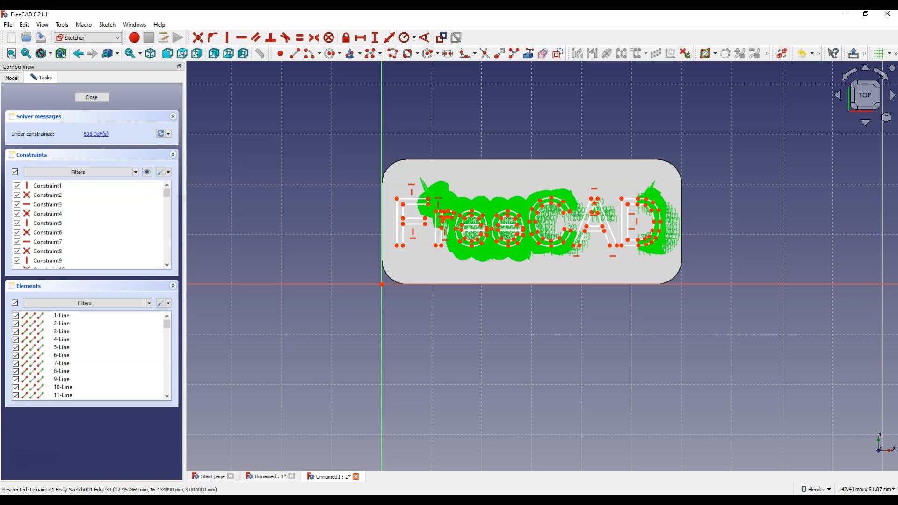
mouse_move(473, 207)
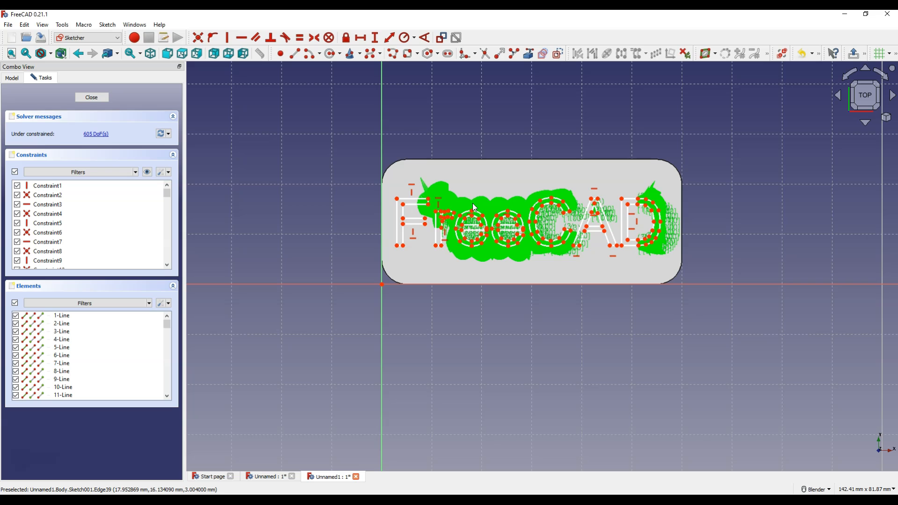
mouse_move(559, 196)
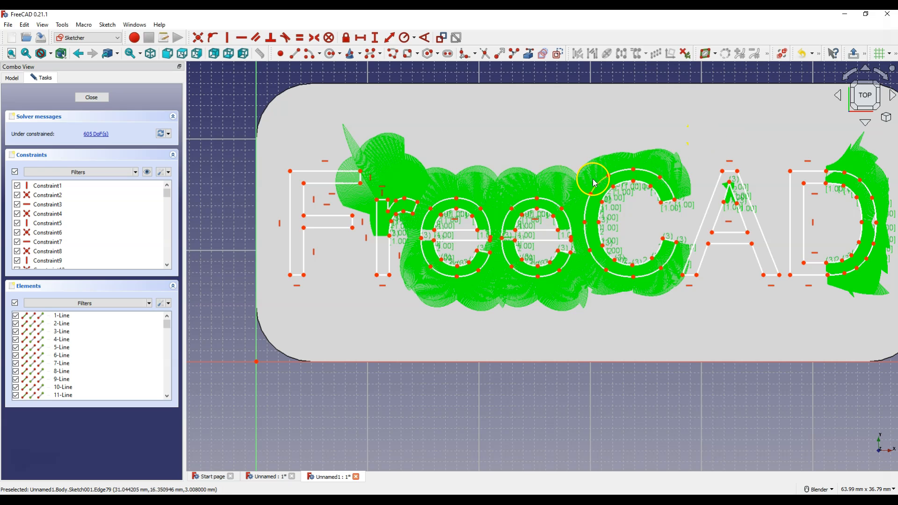
mouse_move(424, 196)
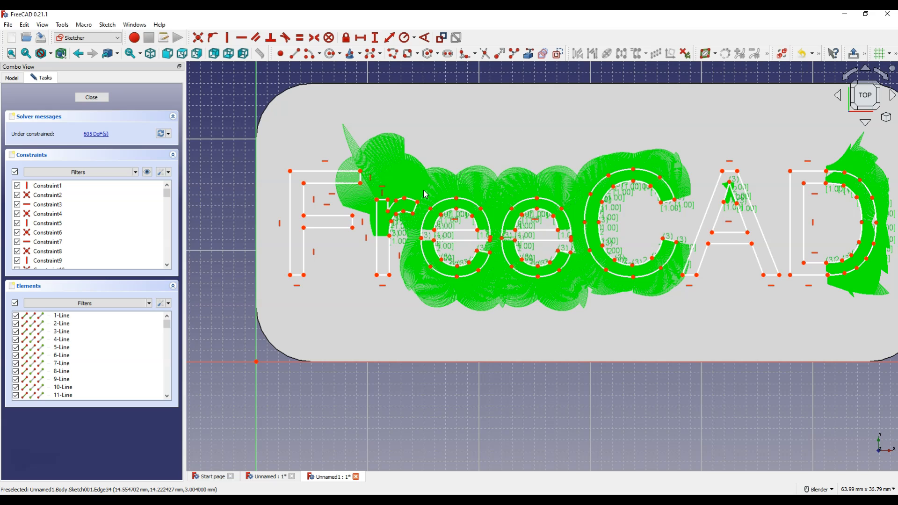
mouse_move(563, 252)
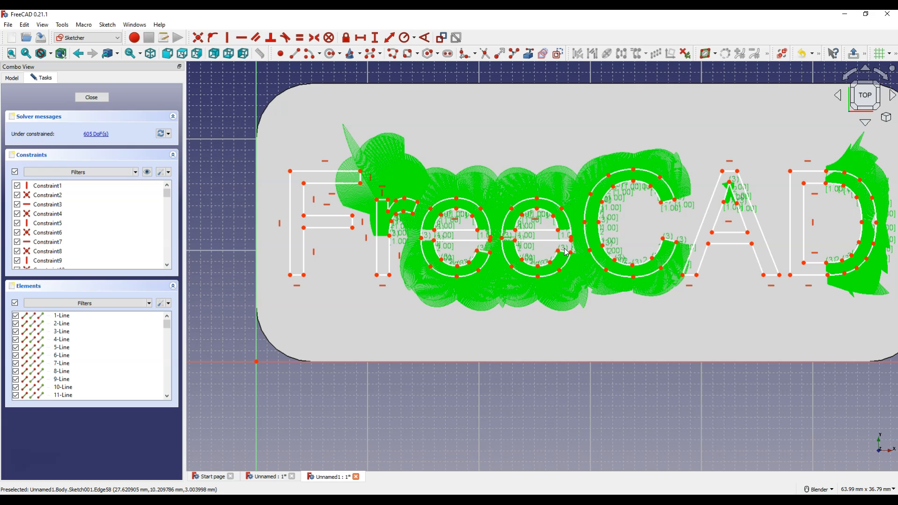
Close the sketch and pocket Sketch001 1 mm deep into the plate.
left_click(92, 97)
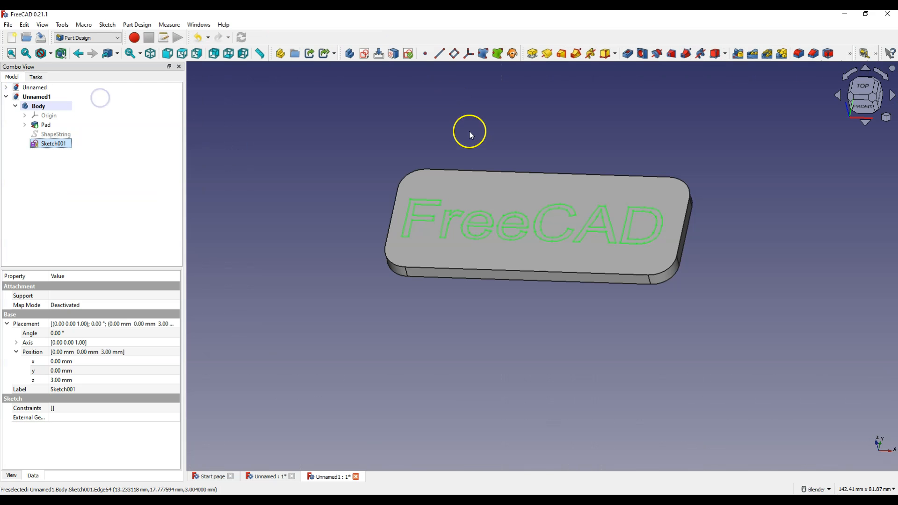
mouse_move(627, 53)
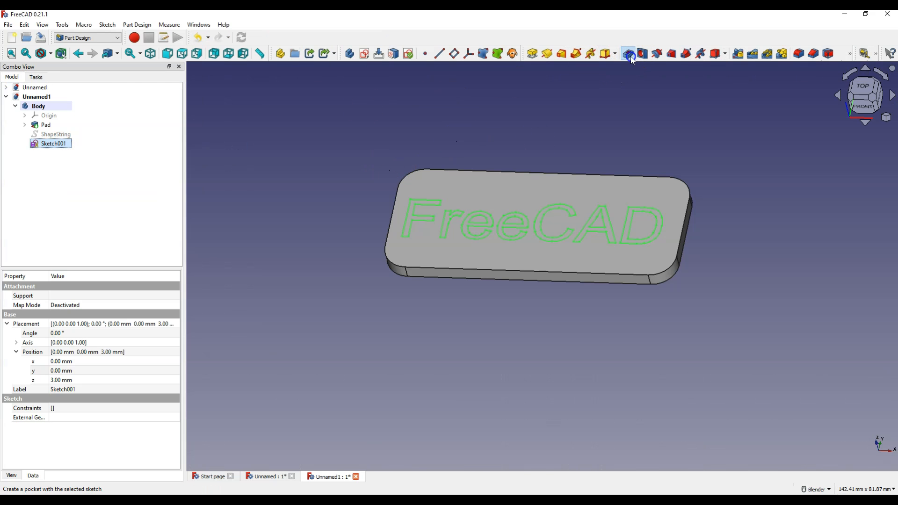
left_click(627, 53)
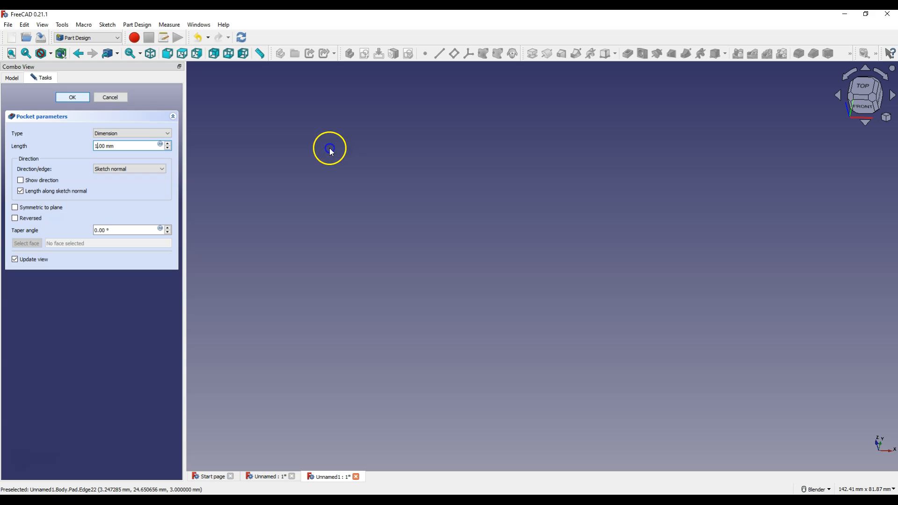
left_click(72, 98)
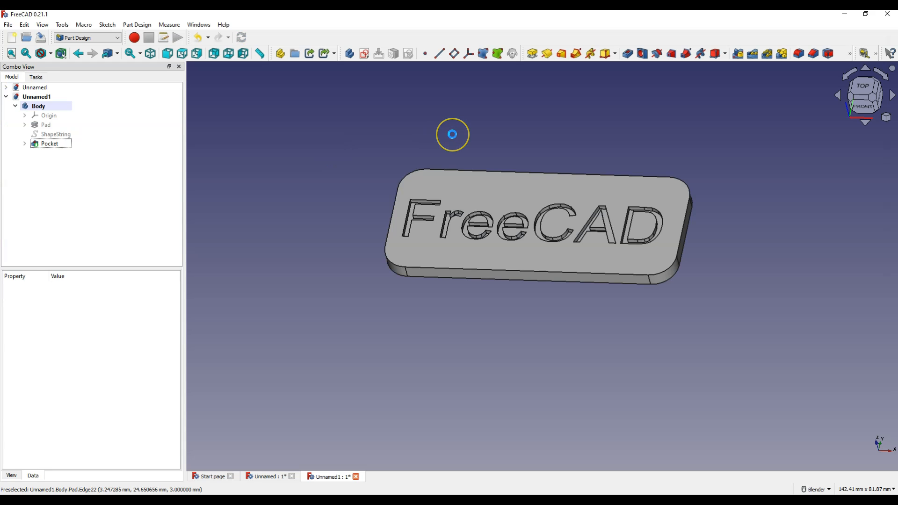